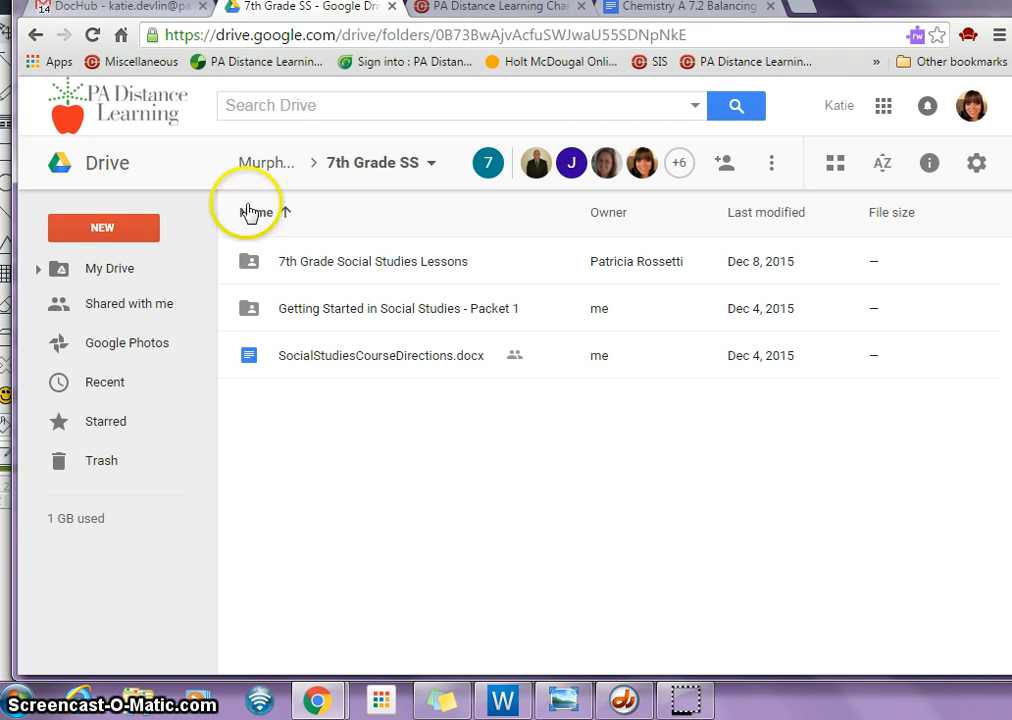
pyautogui.moveTo(328, 267)
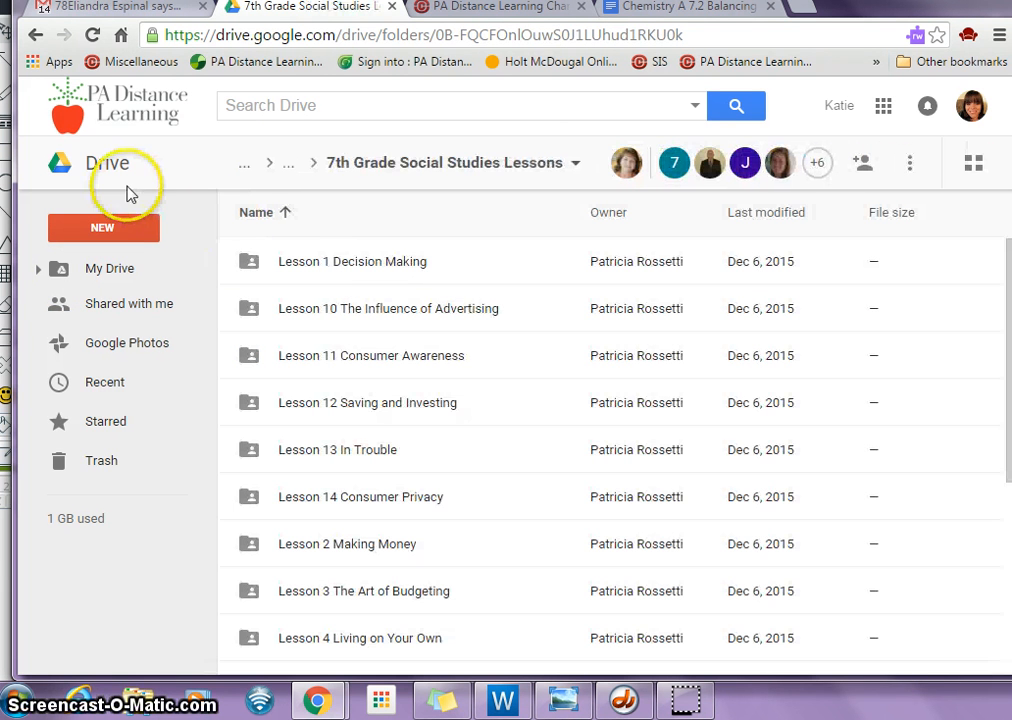
# - From 7th Grade SS, open the 'Getting Started in Social Studies - Packet 1' folder
pyautogui.click(37, 37)
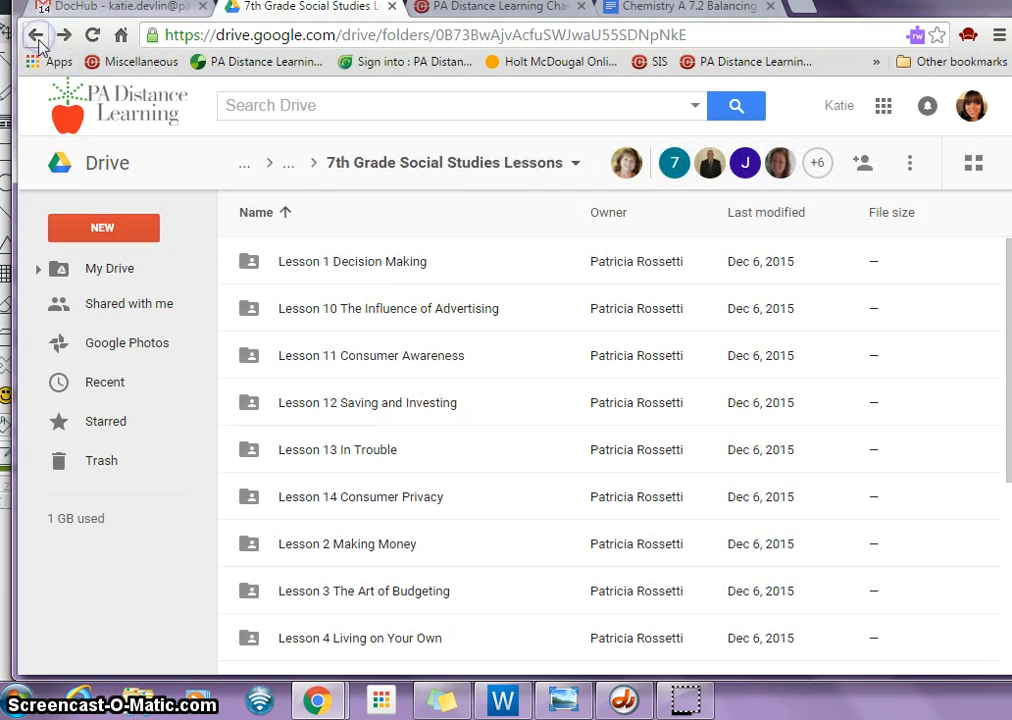
pyautogui.click(38, 34)
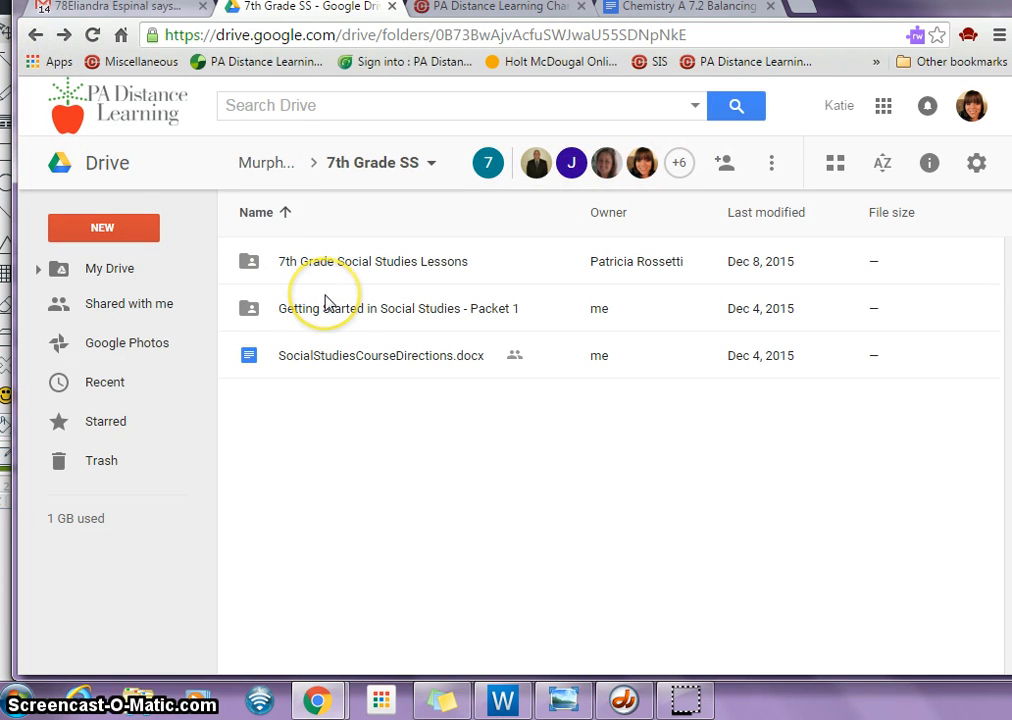
pyautogui.click(328, 308)
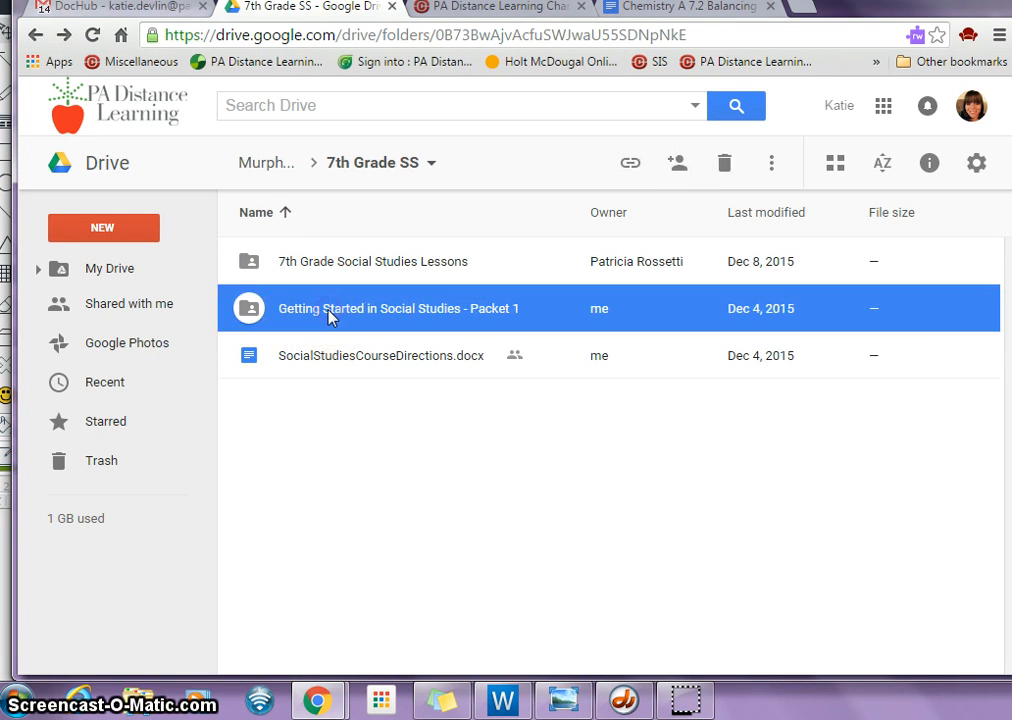
pyautogui.doubleClick(398, 308)
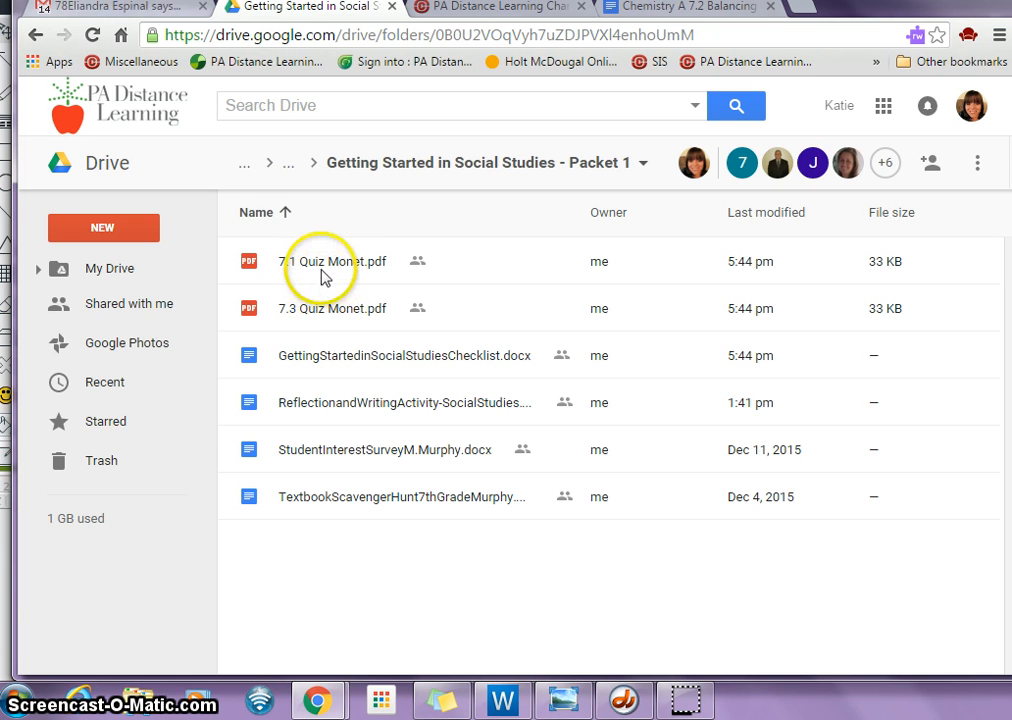
# - Preview 7.1 Quiz Monet.pdf and open it with DocHub
pyautogui.doubleClick(330, 261)
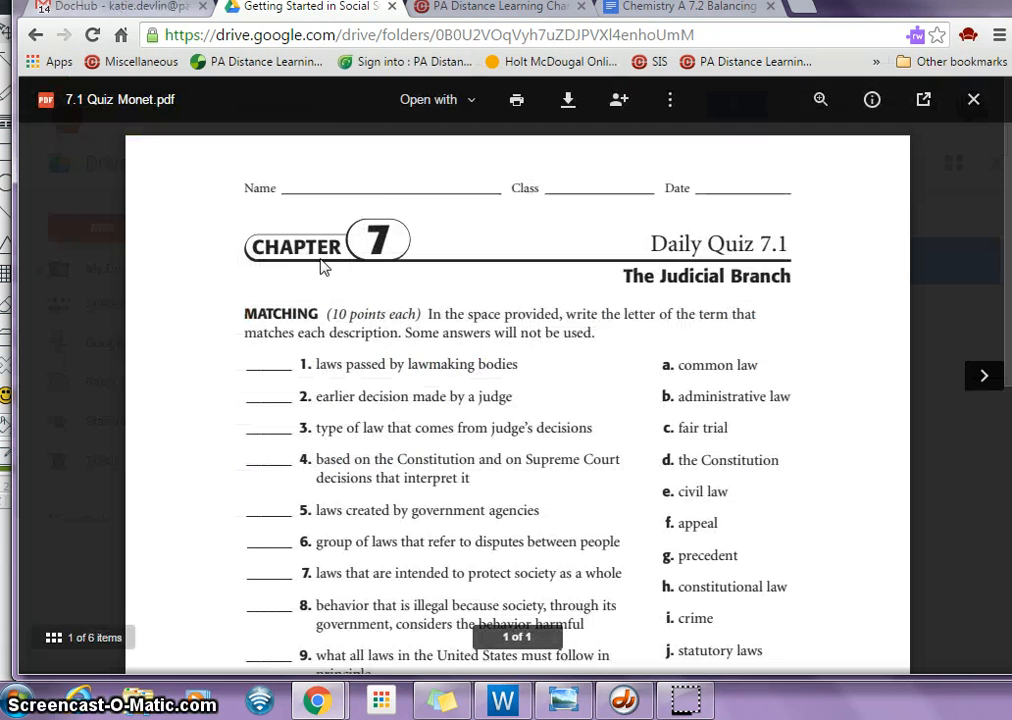
pyautogui.click(434, 99)
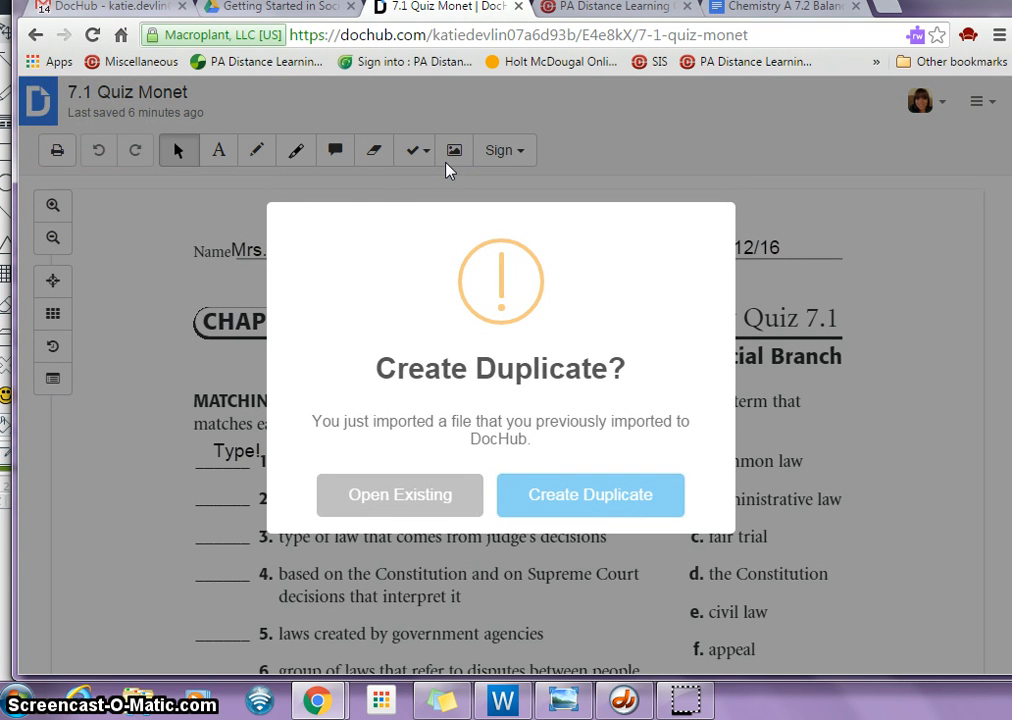
pyautogui.moveTo(590, 502)
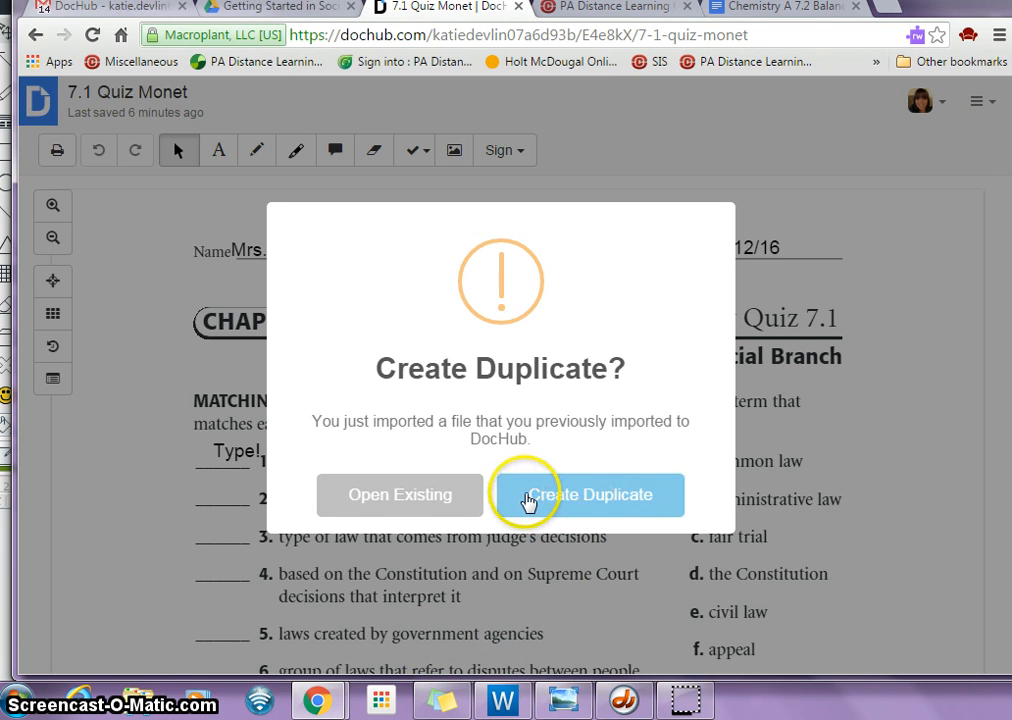
# - Create a duplicate of the imported 7.1 Quiz Monet document
pyautogui.click(587, 495)
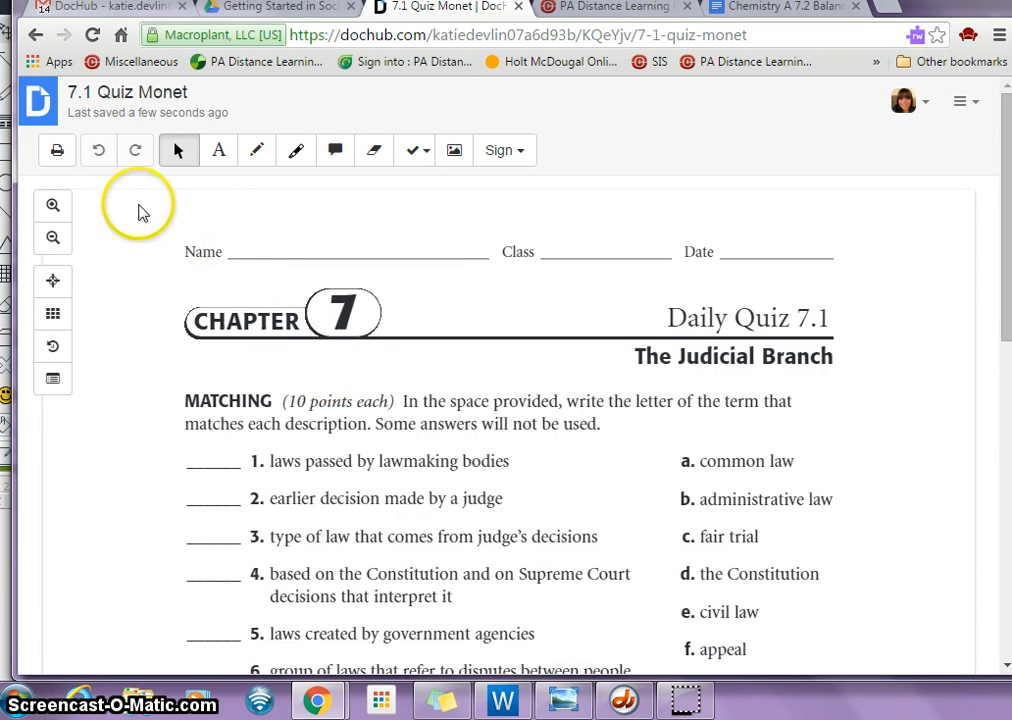
# - Type 'Mrs. Devlin' on the Name line and answers X and W in the blanks
pyautogui.click(218, 150)
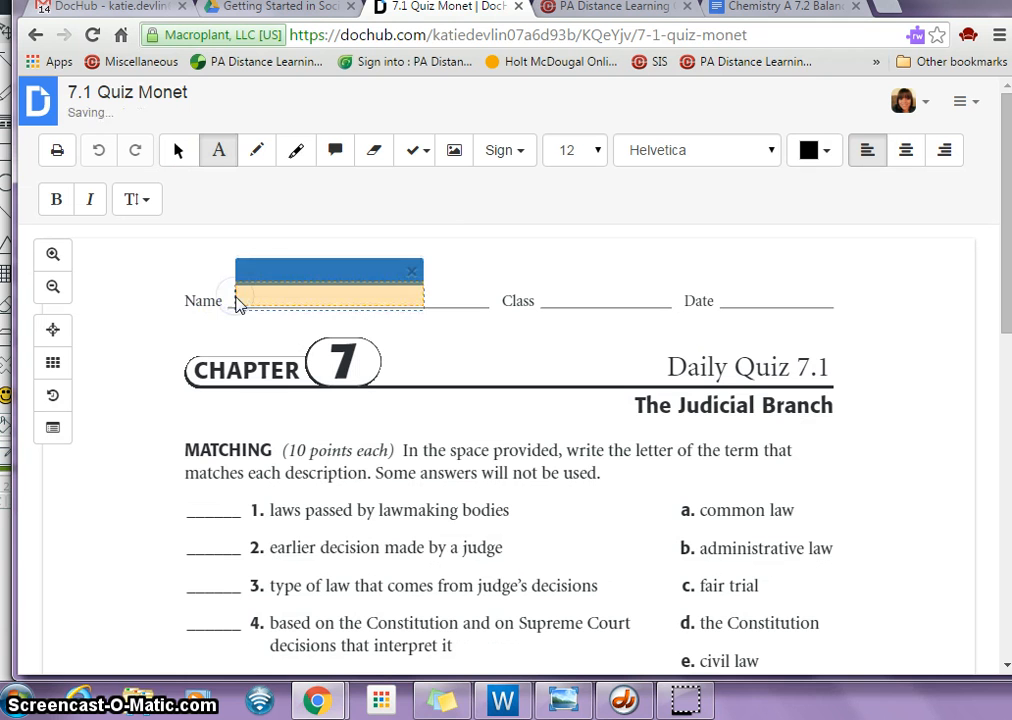
pyautogui.write('Mrs. Devlin')
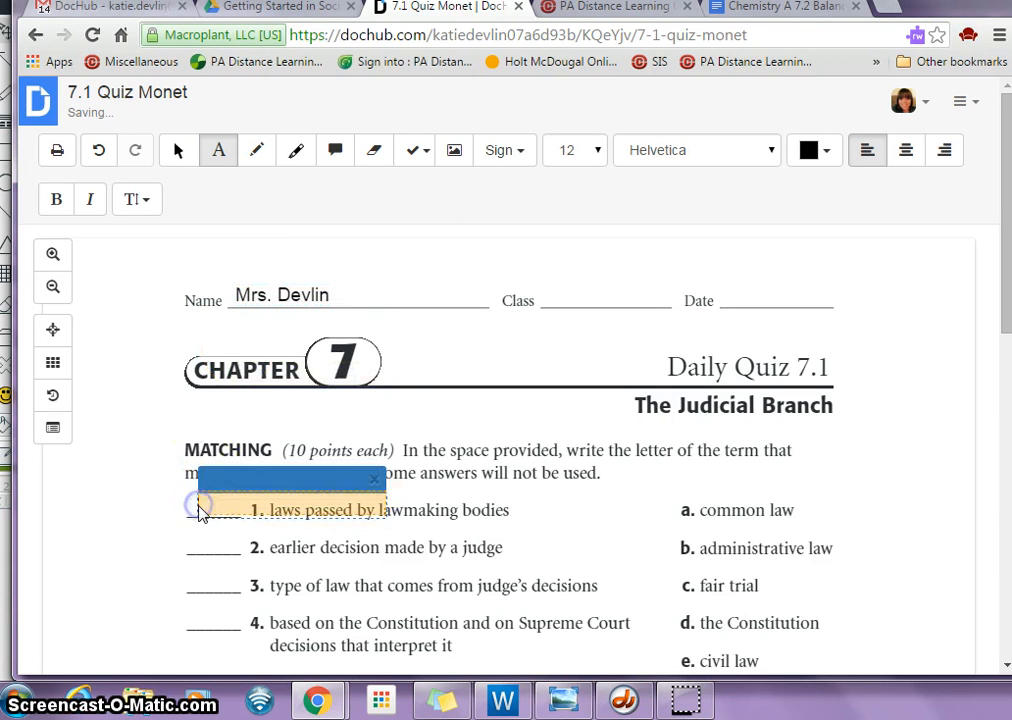
pyautogui.write('X')
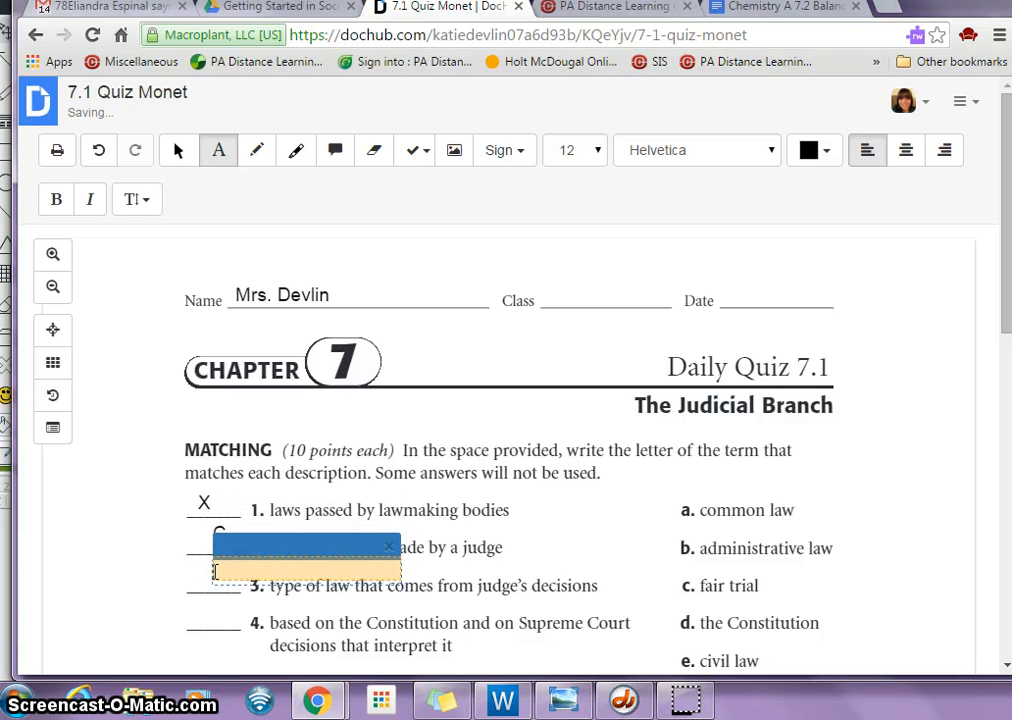
pyautogui.write('W')
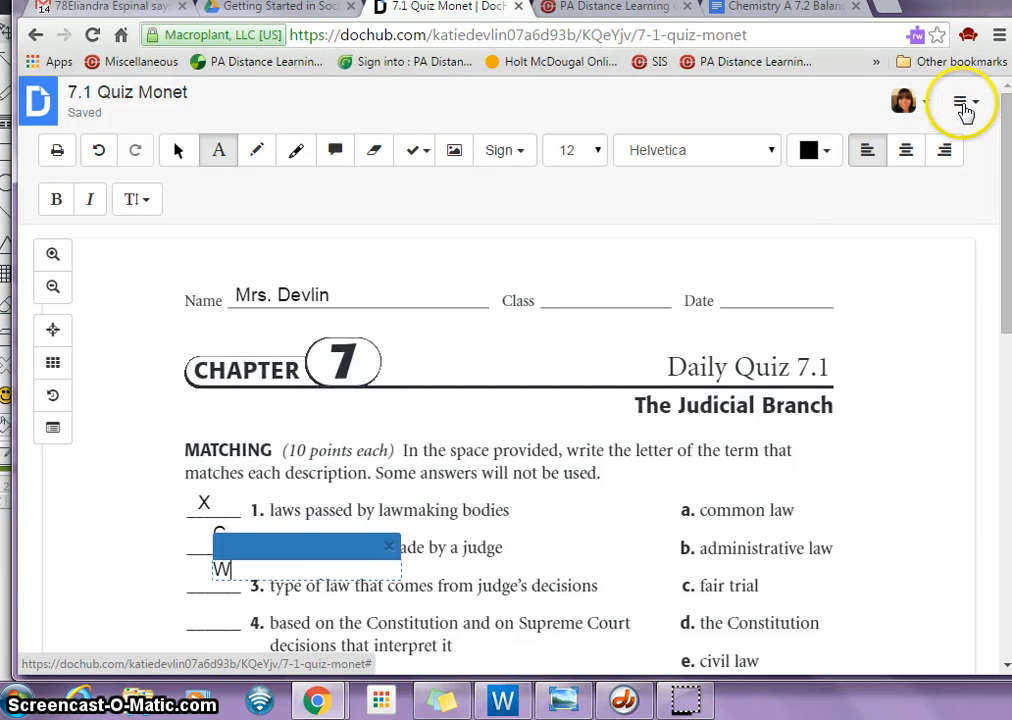
# - Export the filled-in quiz as a PDF from the document menu
pyautogui.click(978, 104)
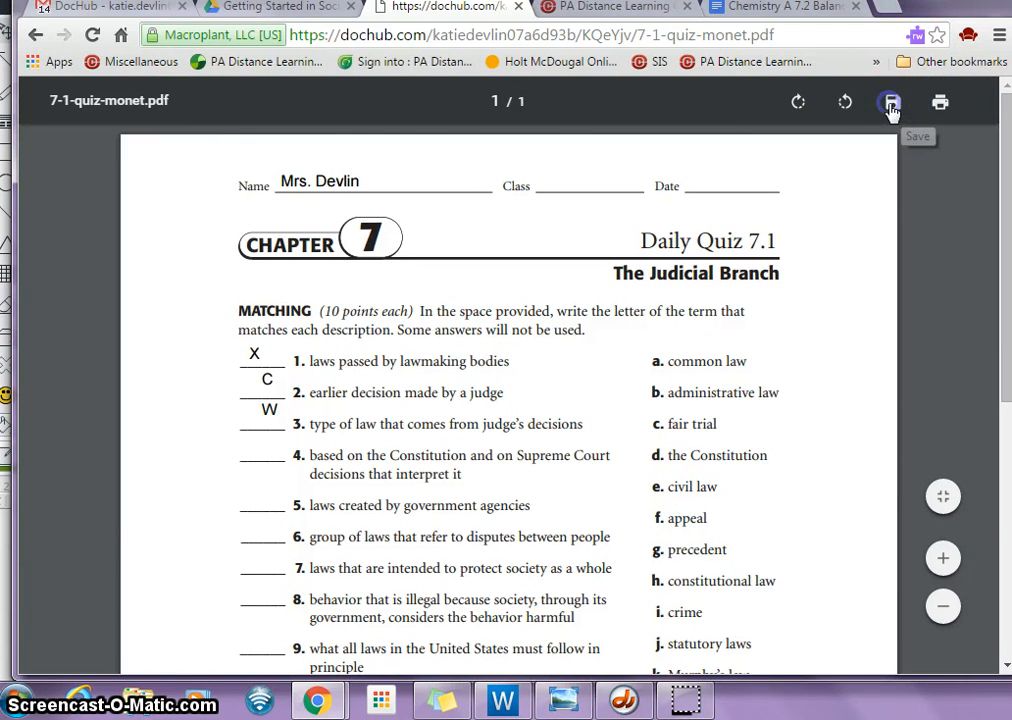
# - Save the completed PDF to Documents as '7.1 Final Copy'
pyautogui.click(890, 102)
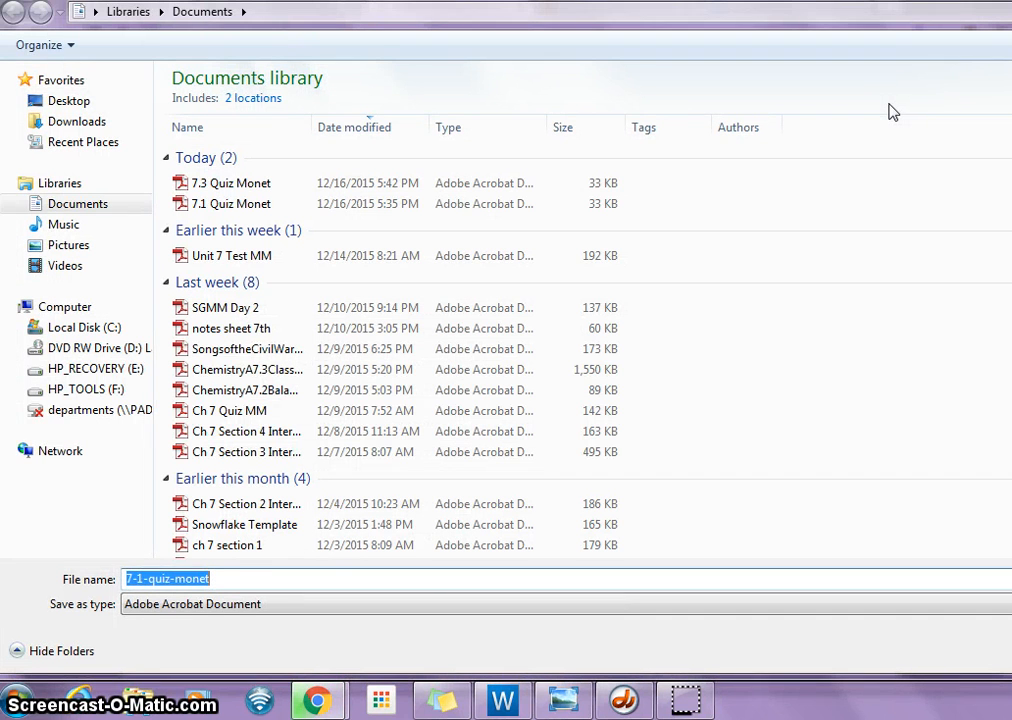
pyautogui.press('Delete')
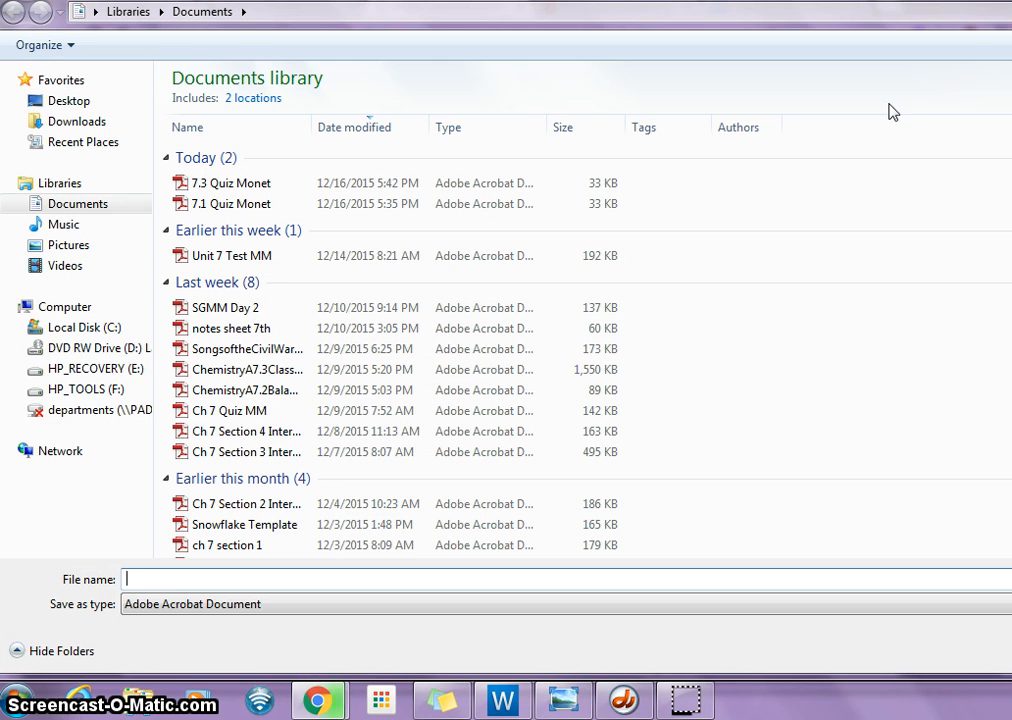
pyautogui.write('7.1 Final')
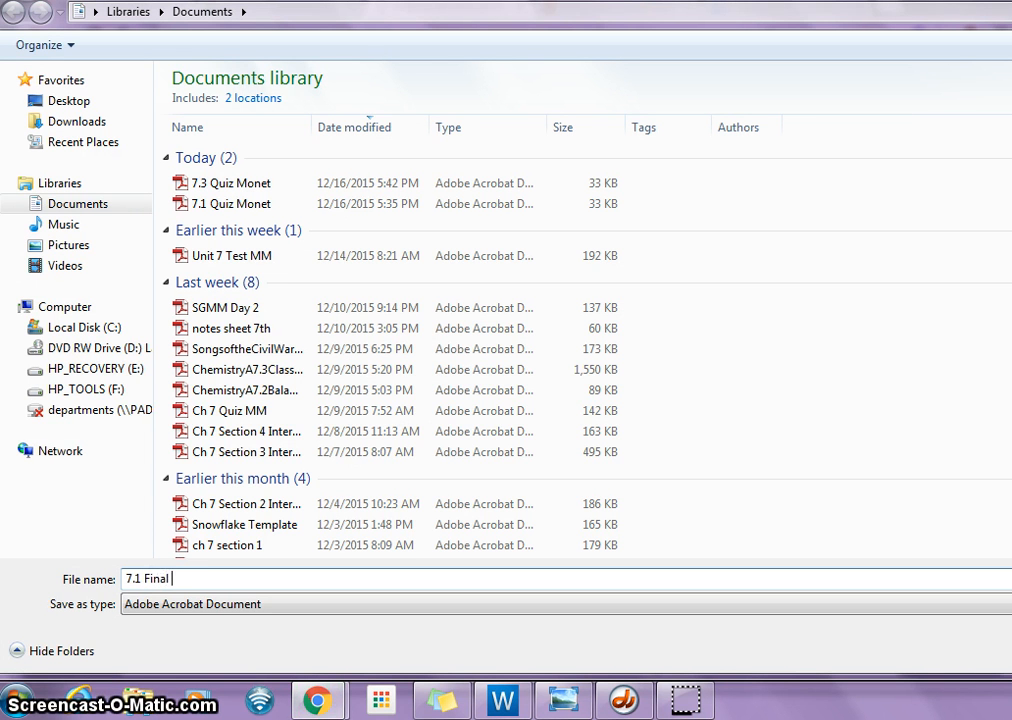
pyautogui.write('Copy')
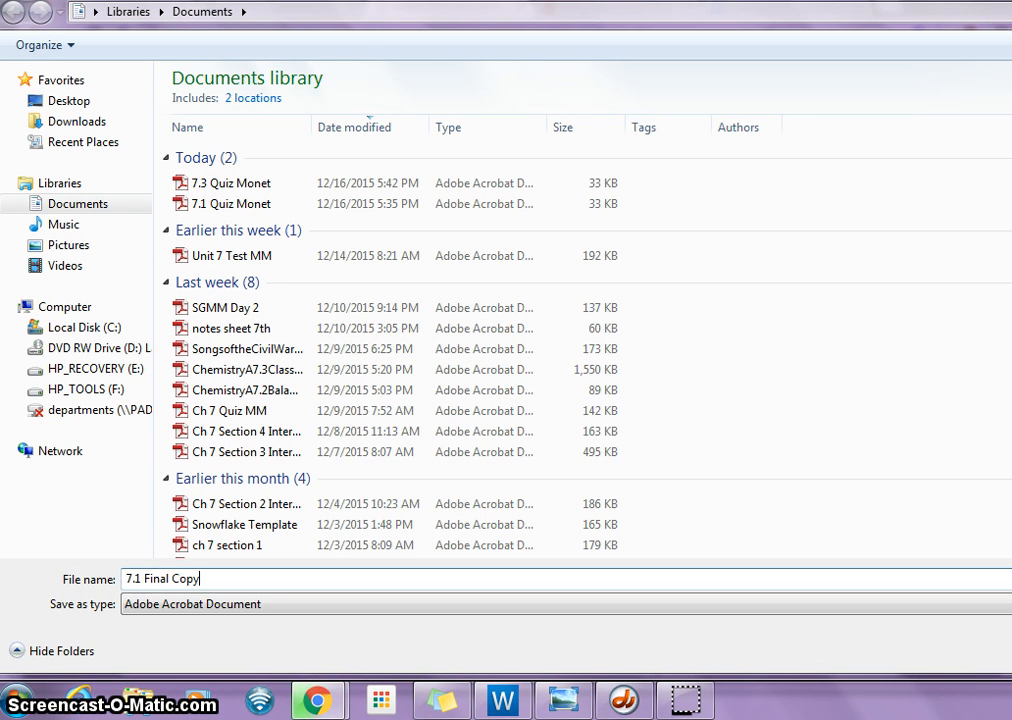
pyautogui.moveTo(893, 111)
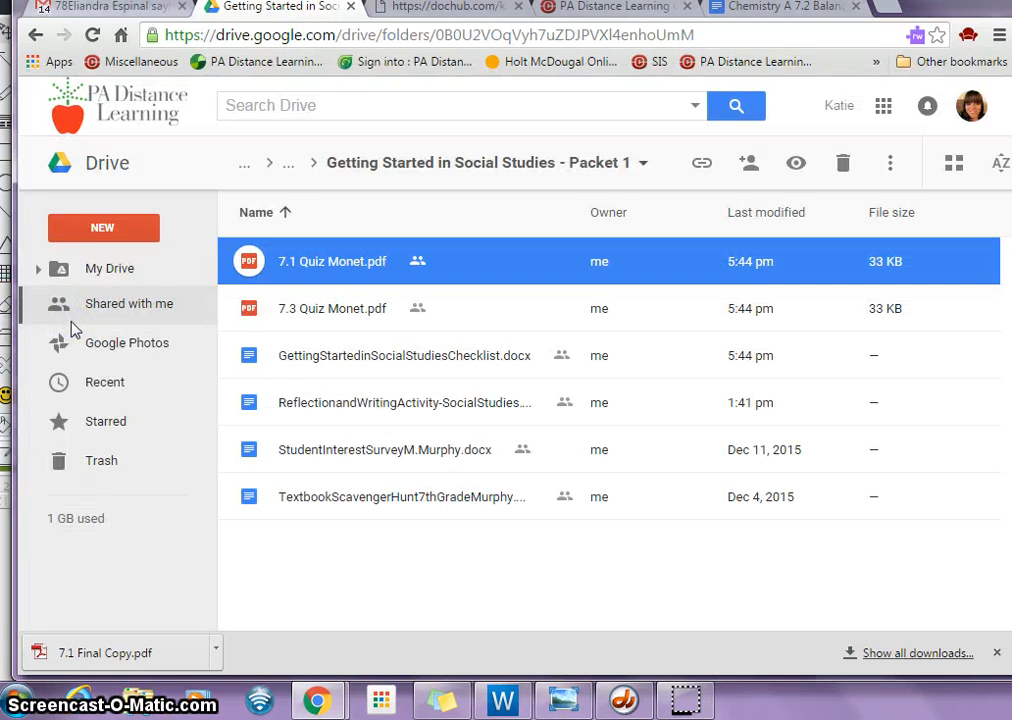
# - Start a file upload into the Packet 1 folder in Google Drive
pyautogui.click(103, 227)
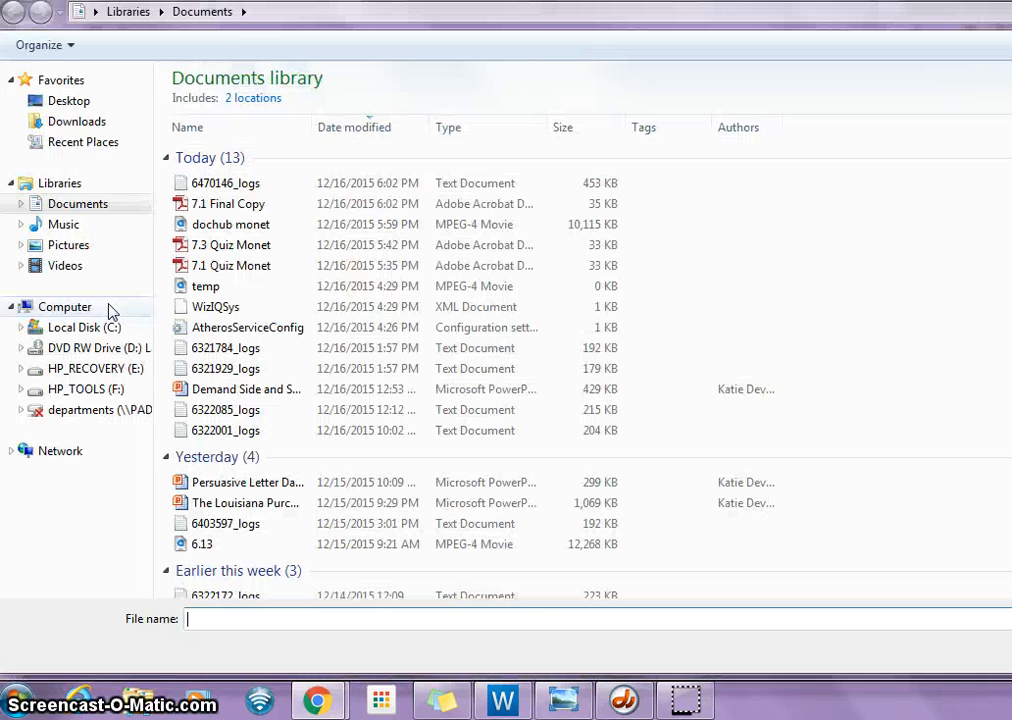
pyautogui.moveTo(230, 210)
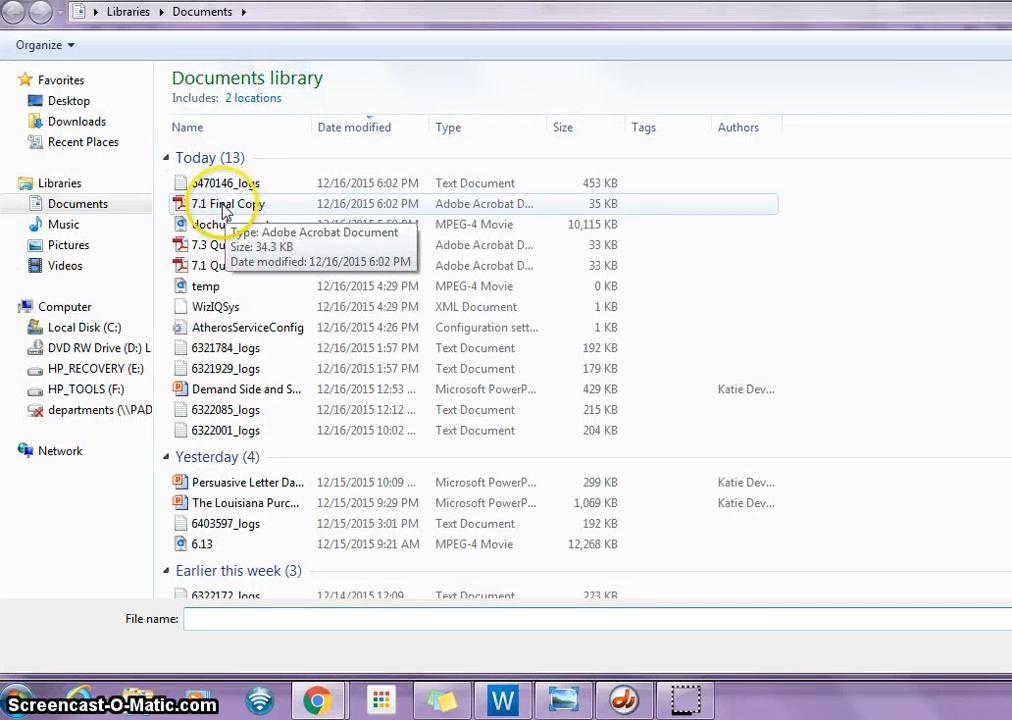